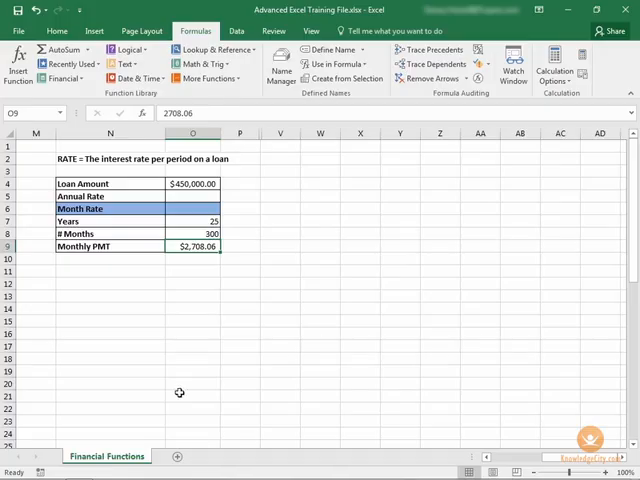
mouse_move(228, 204)
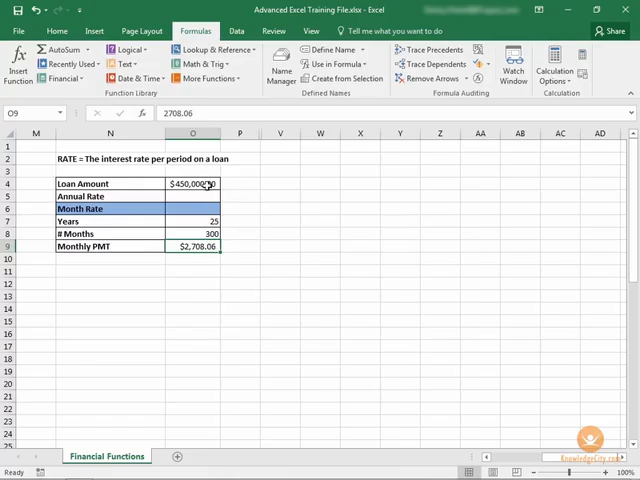
Step: Enter a RATE formula in D6 from the months, monthly payment and negative loan amount
click(192, 208)
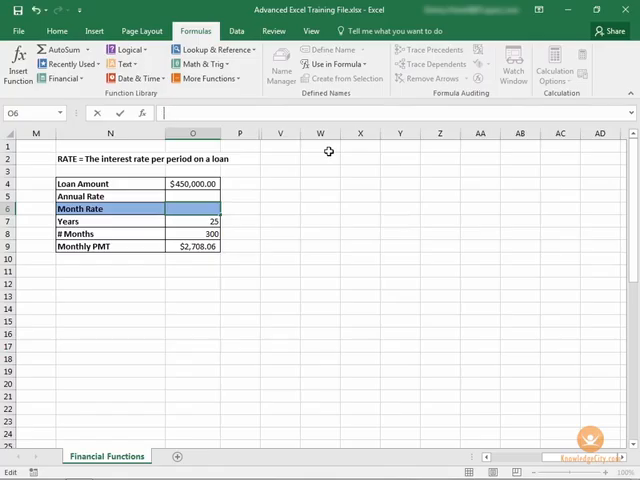
text(=RATE()
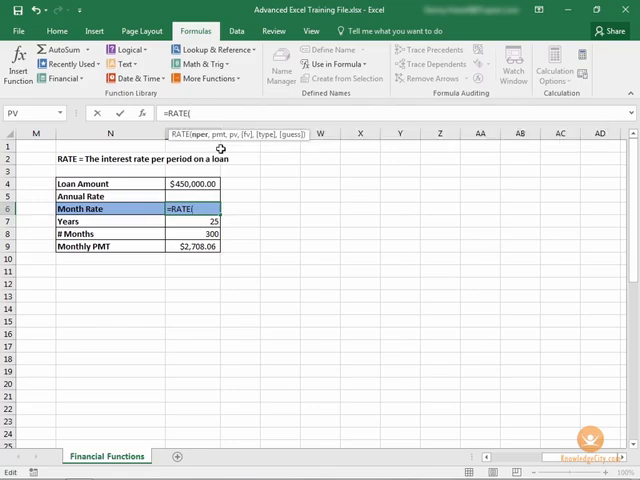
mouse_move(292, 220)
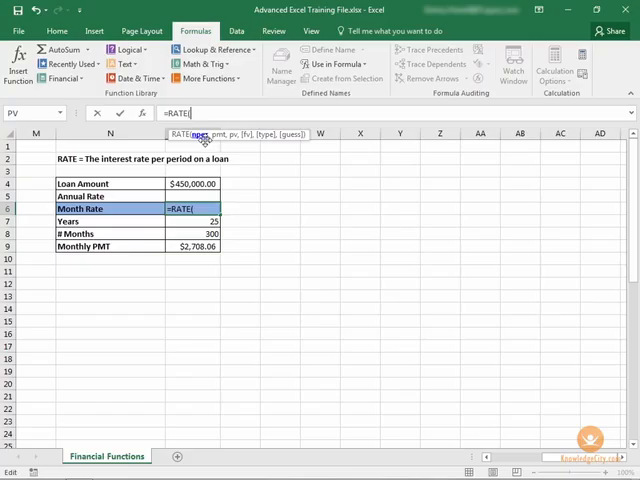
mouse_move(196, 232)
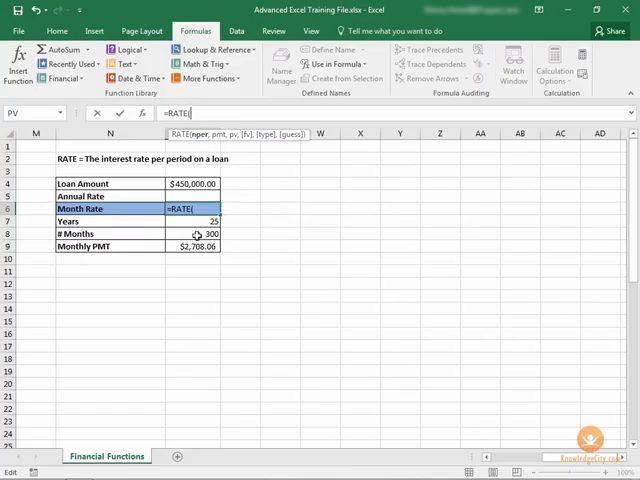
click(192, 232)
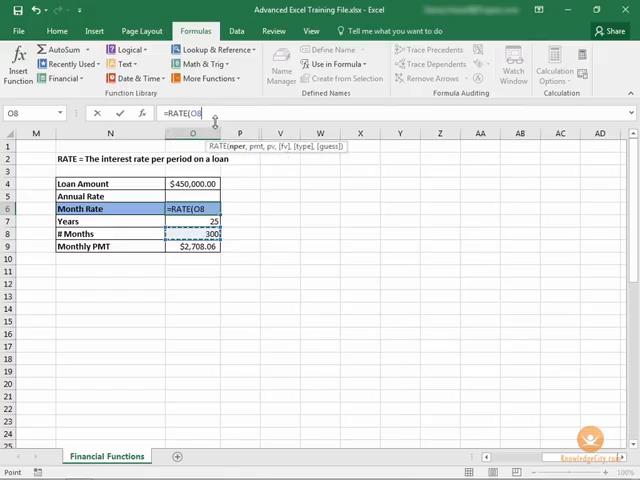
text(,O9,)
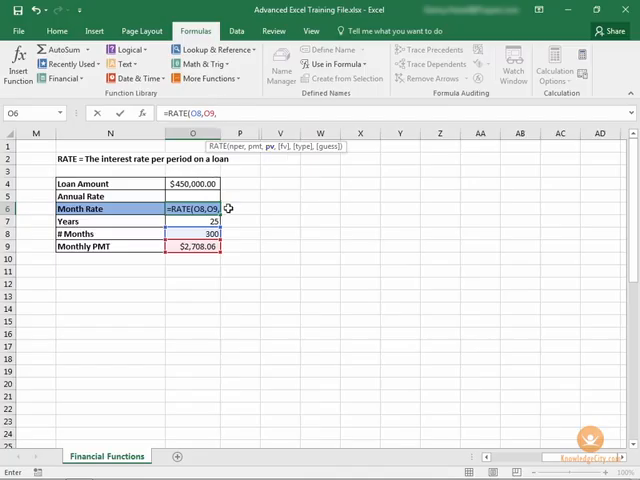
text(-)
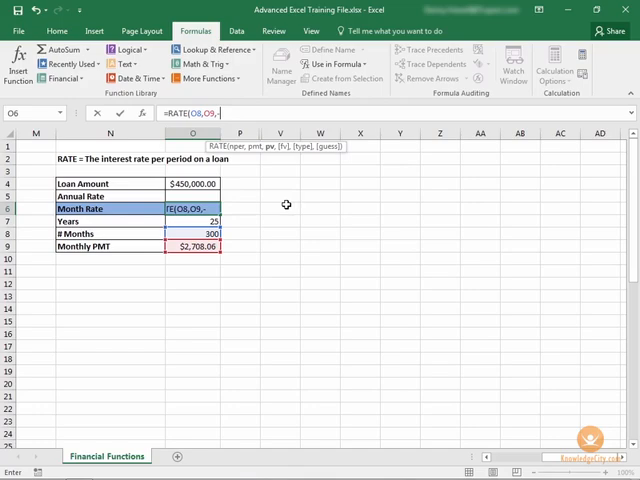
mouse_move(222, 250)
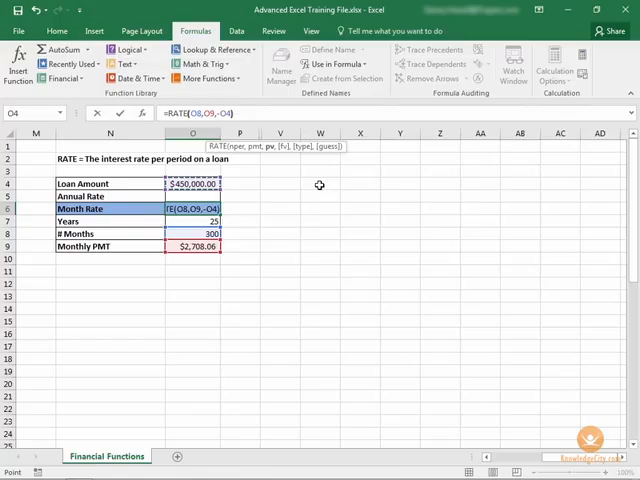
key(Return)
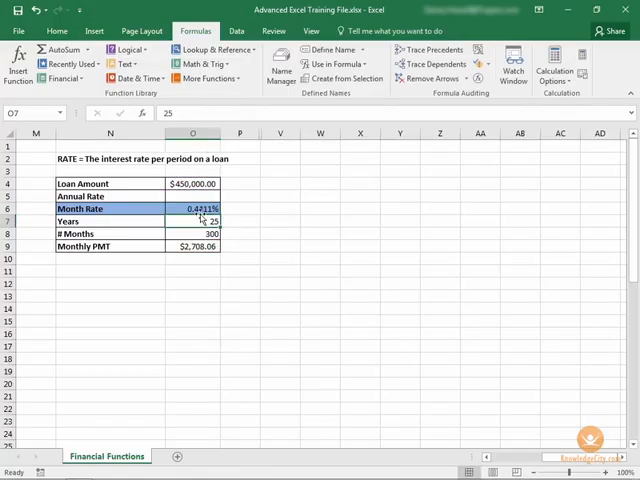
Step: Set the Annual Rate in D5 to the monthly rate times 12, showing 5.29%
click(192, 208)
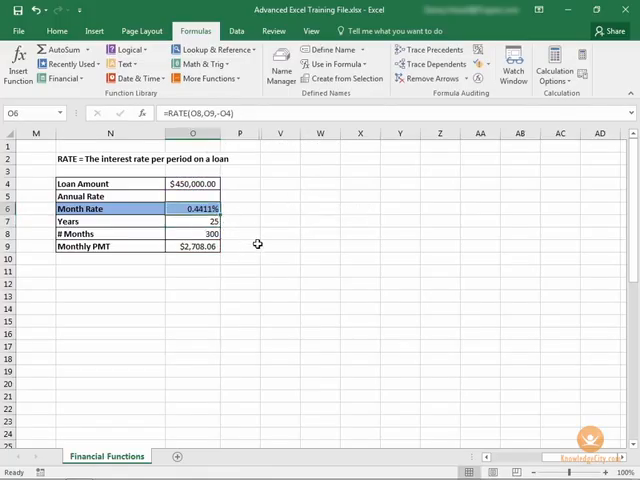
click(192, 196)
text(=O6*12)
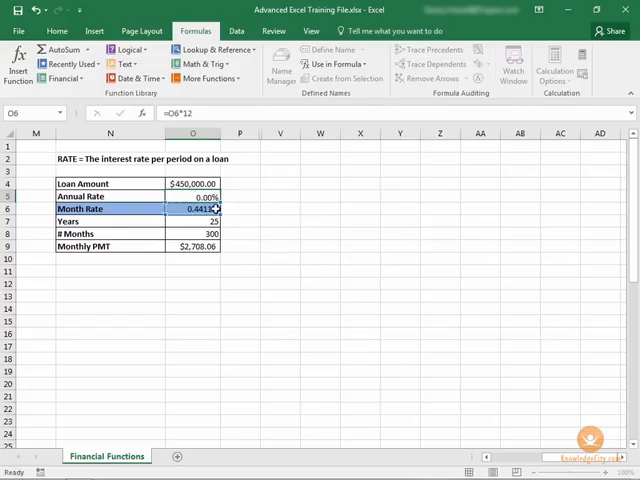
click(192, 196)
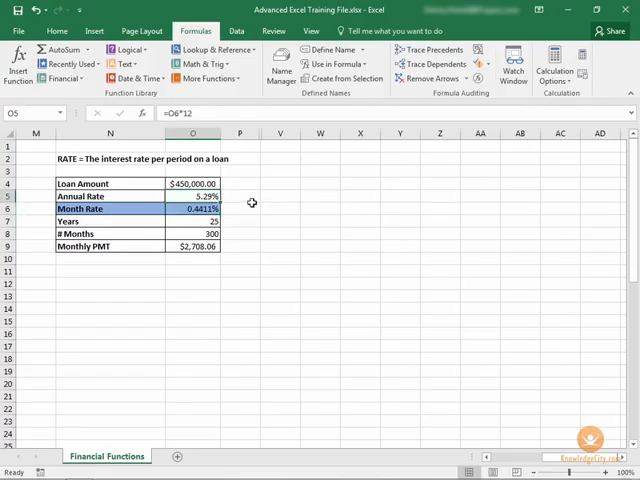
mouse_move(276, 284)
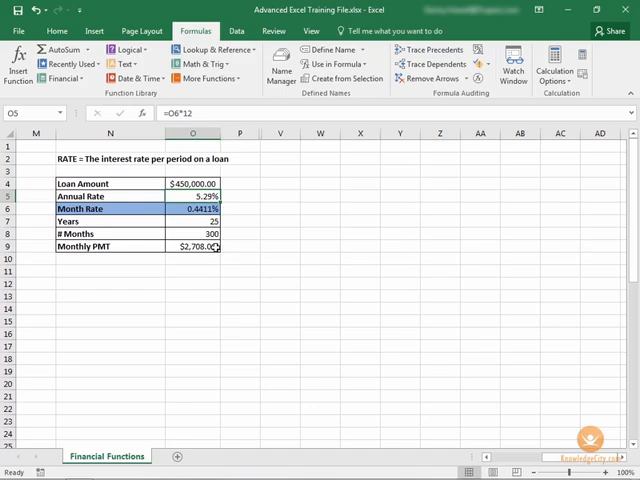
click(192, 246)
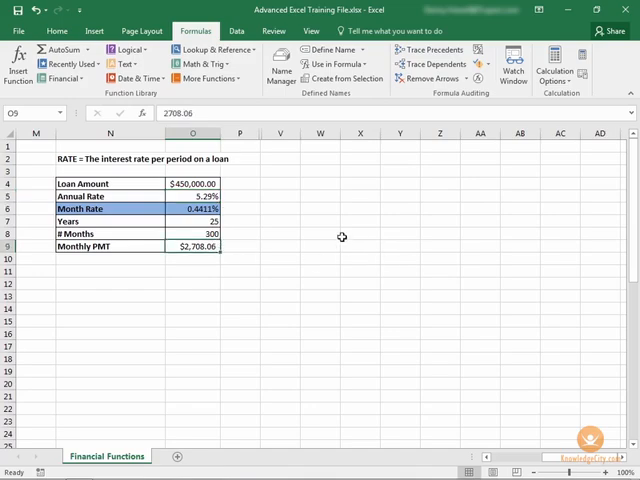